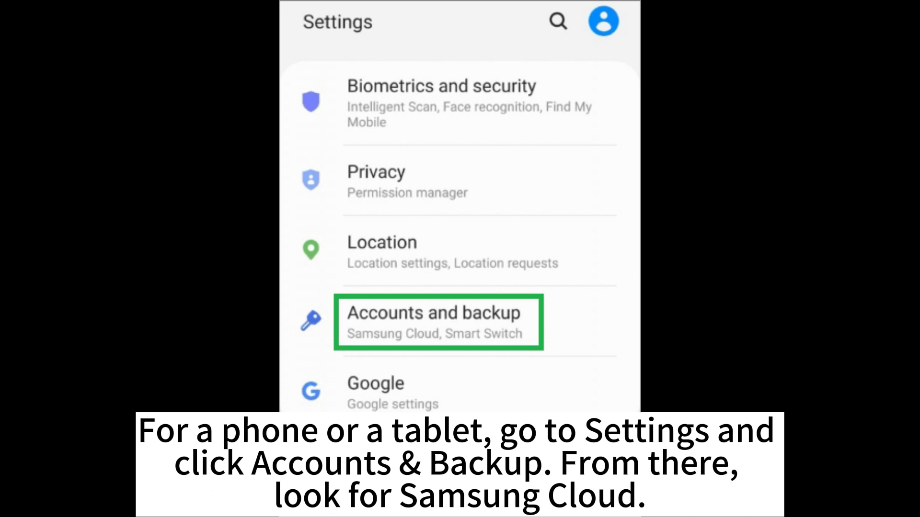
# Reach the Samsung Cloud storage overview showing 1.9 GB of 15 GB used.
pyautogui.click(437, 322)
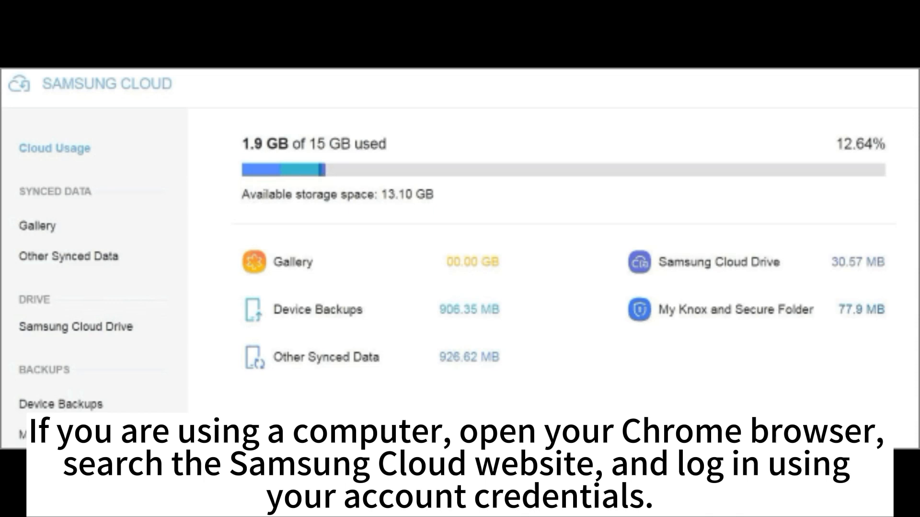